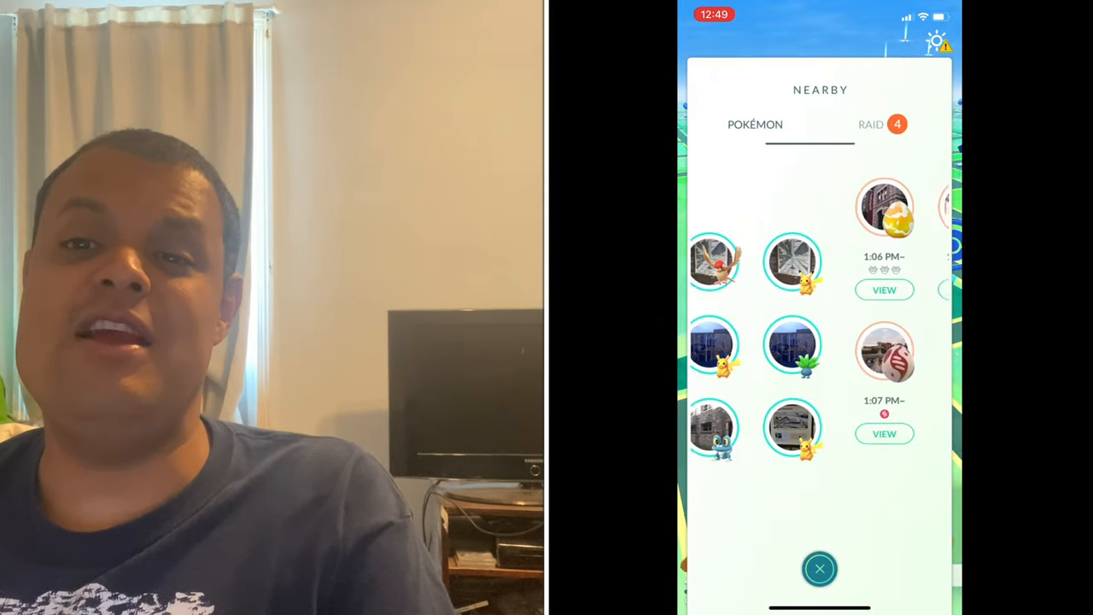
- Bring up the Psychic Spectacular news post announcing Inkay and Malamar for September 8–13
{"action": "left_click", "coordinate": [754, 123]}
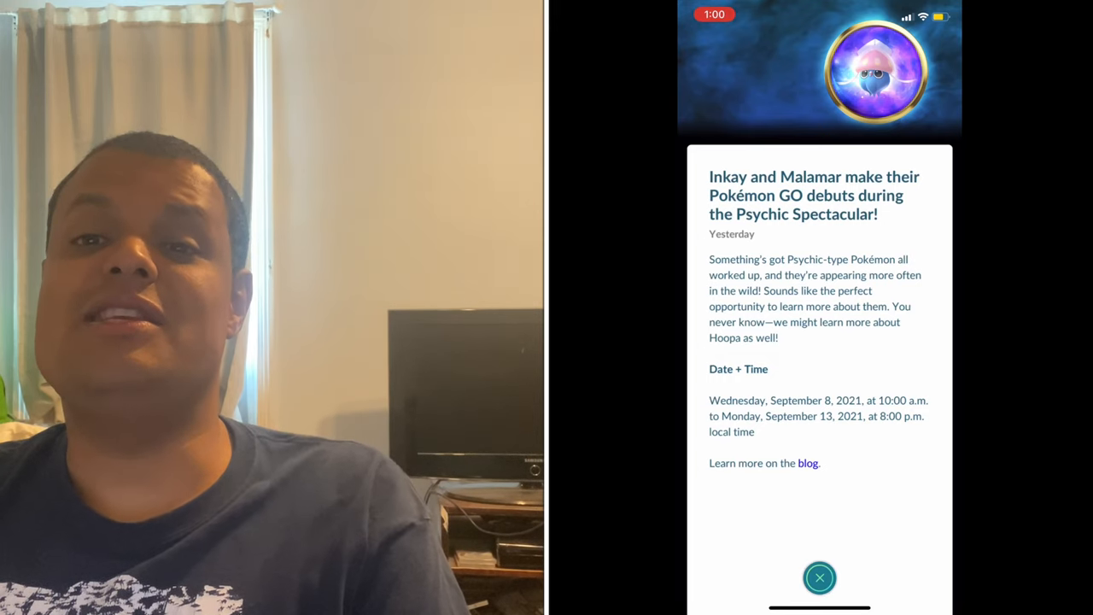
- Read the pokemongolive.com letter on the 80-meter PokéStop and Gym radius down to the team's sign-off
{"action": "left_click", "coordinate": [805, 463]}
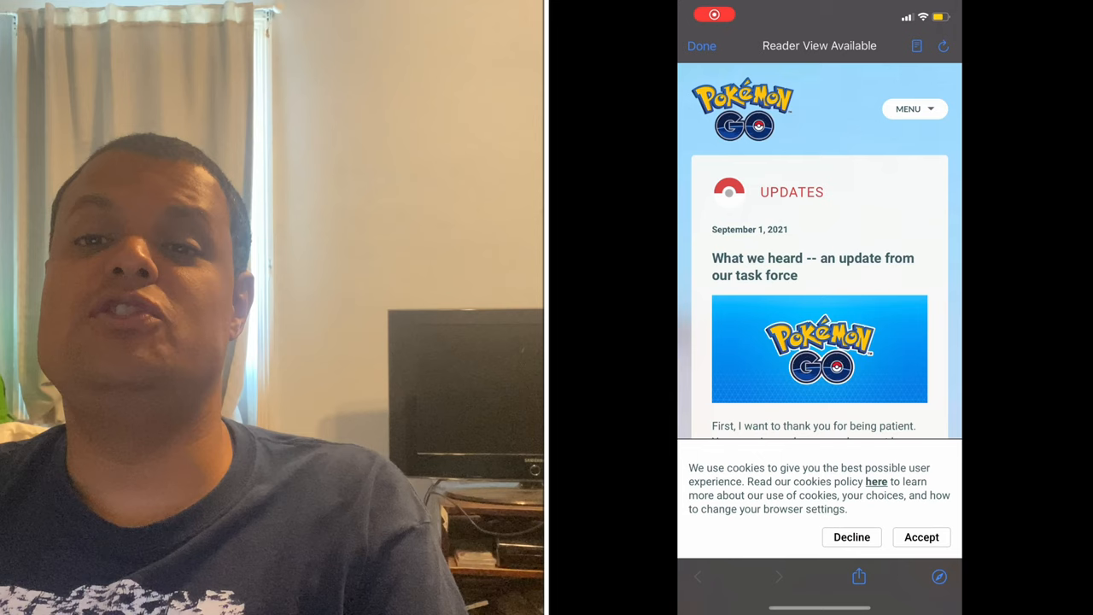
{"action": "scroll", "scroll_direction": "down", "scroll_amount": 3}
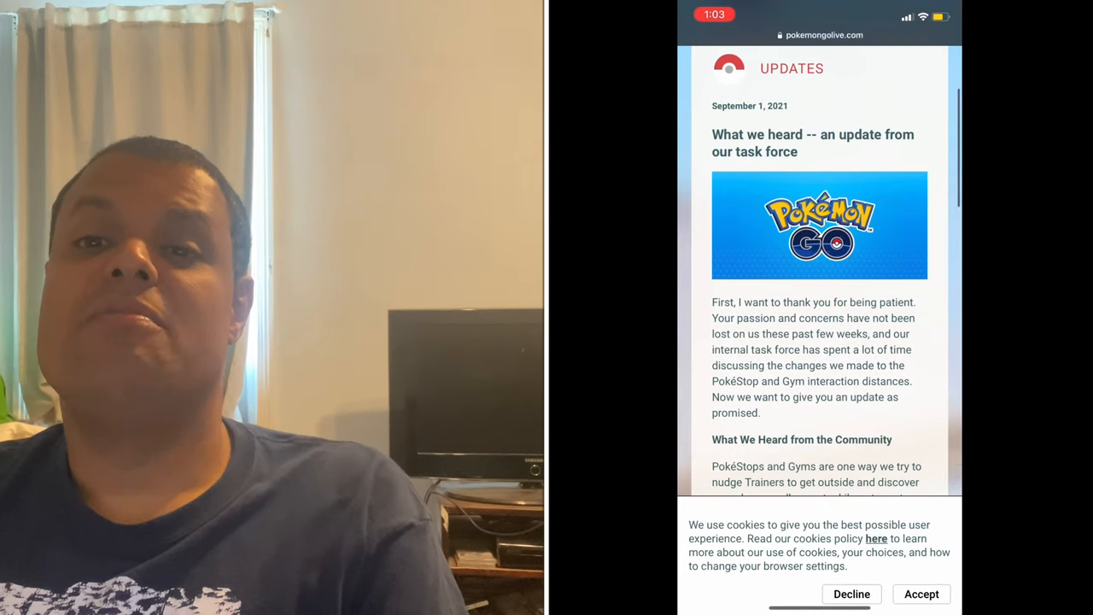
{"action": "scroll", "scroll_direction": "down", "scroll_amount": 3}
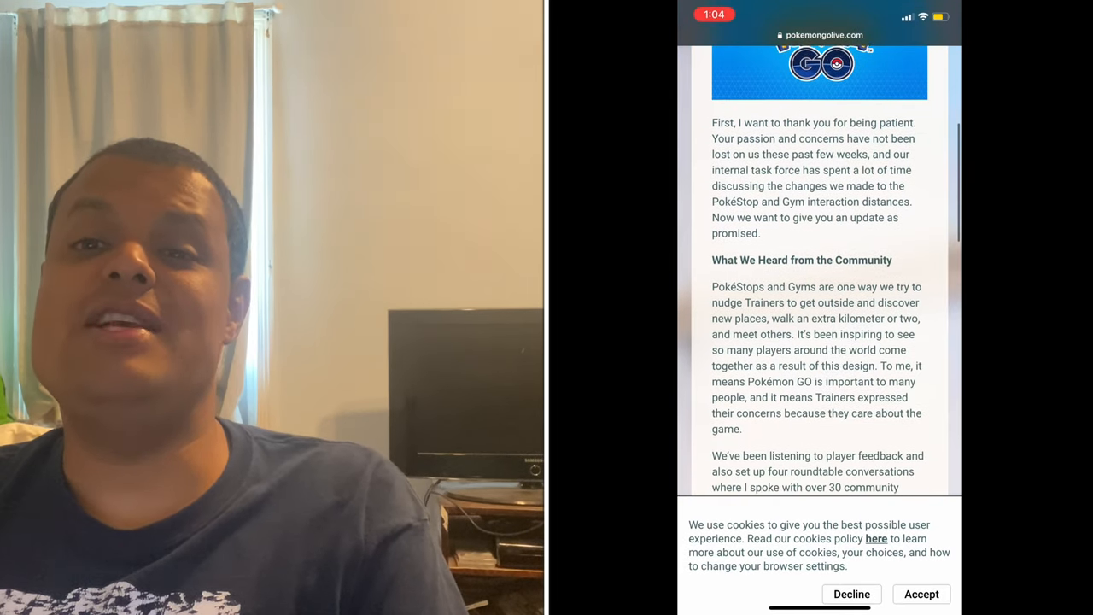
{"action": "scroll", "scroll_direction": "up", "scroll_amount": 3}
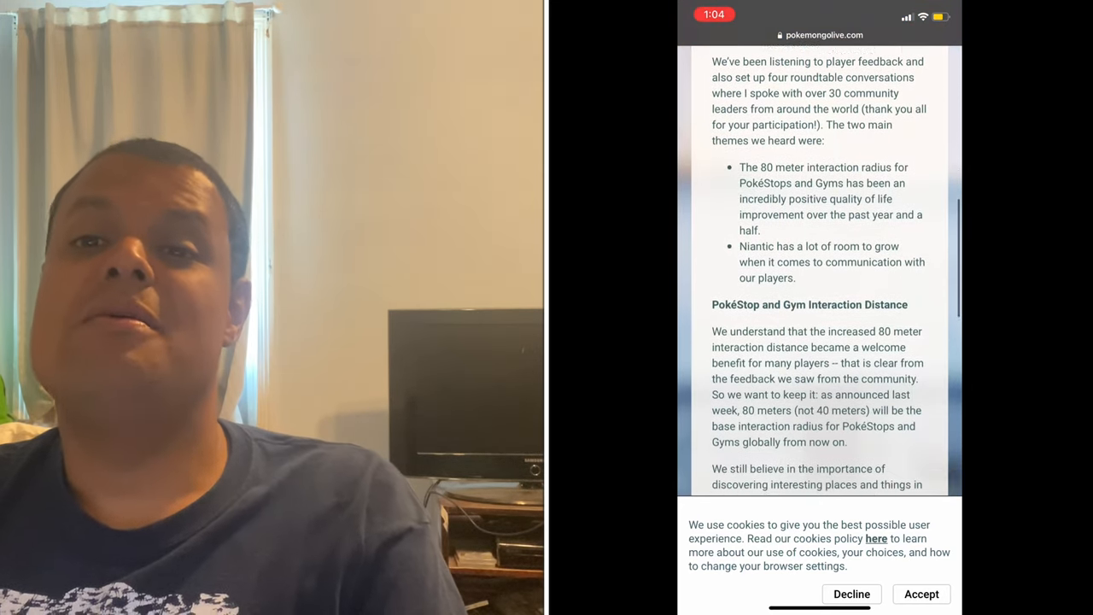
{"action": "scroll", "scroll_direction": "down", "scroll_amount": 3}
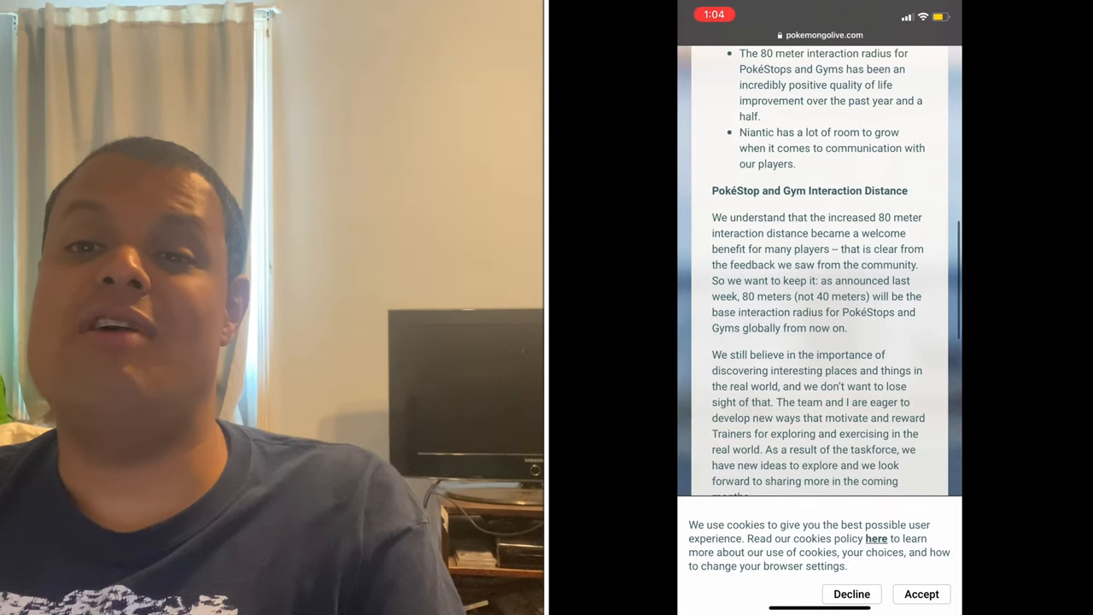
{"action": "scroll", "scroll_direction": "down", "scroll_amount": 3}
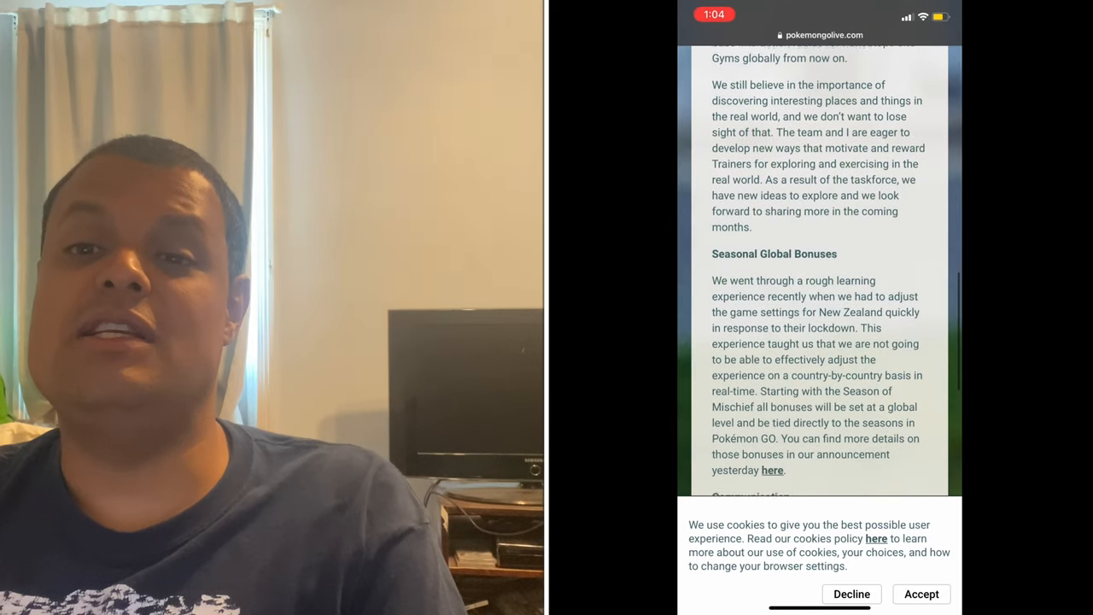
{"action": "scroll", "scroll_direction": "up", "scroll_amount": 3}
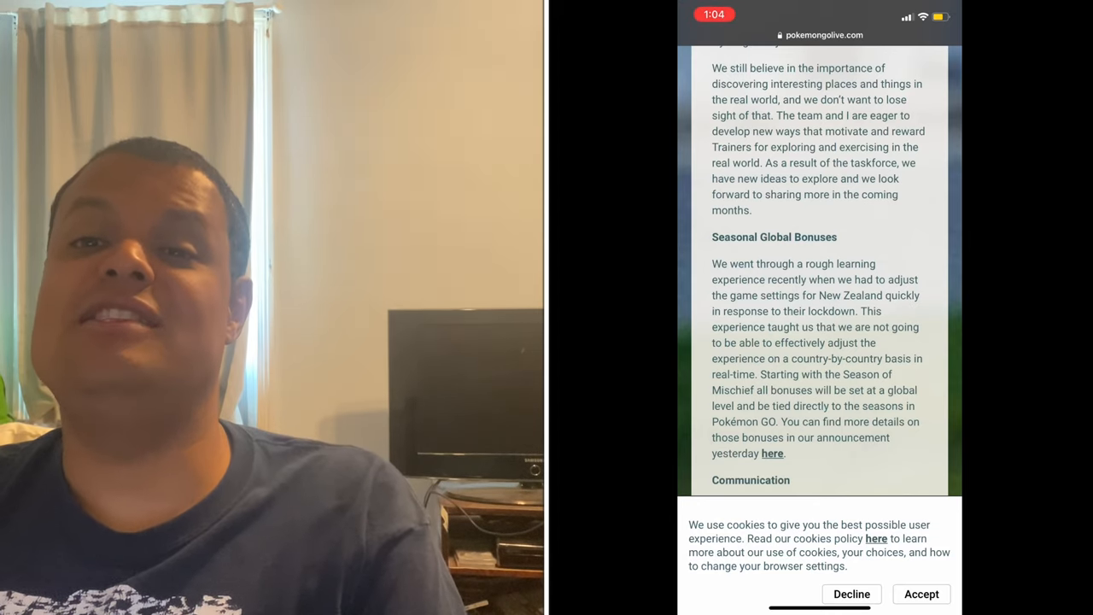
{"action": "scroll", "scroll_direction": "up", "scroll_amount": 3}
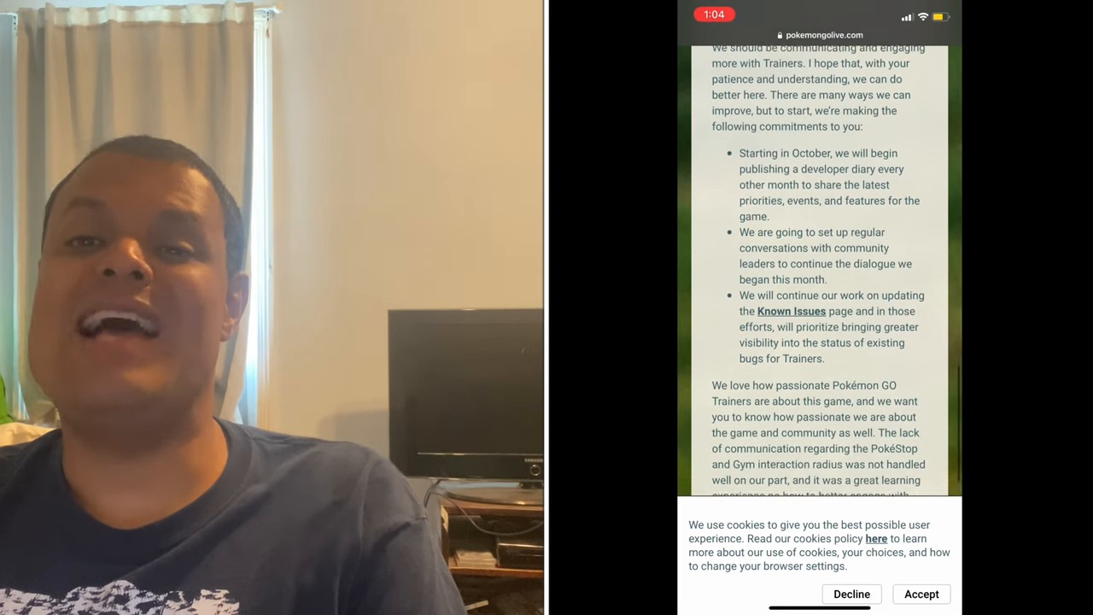
{"action": "scroll", "scroll_direction": "down", "scroll_amount": 3}
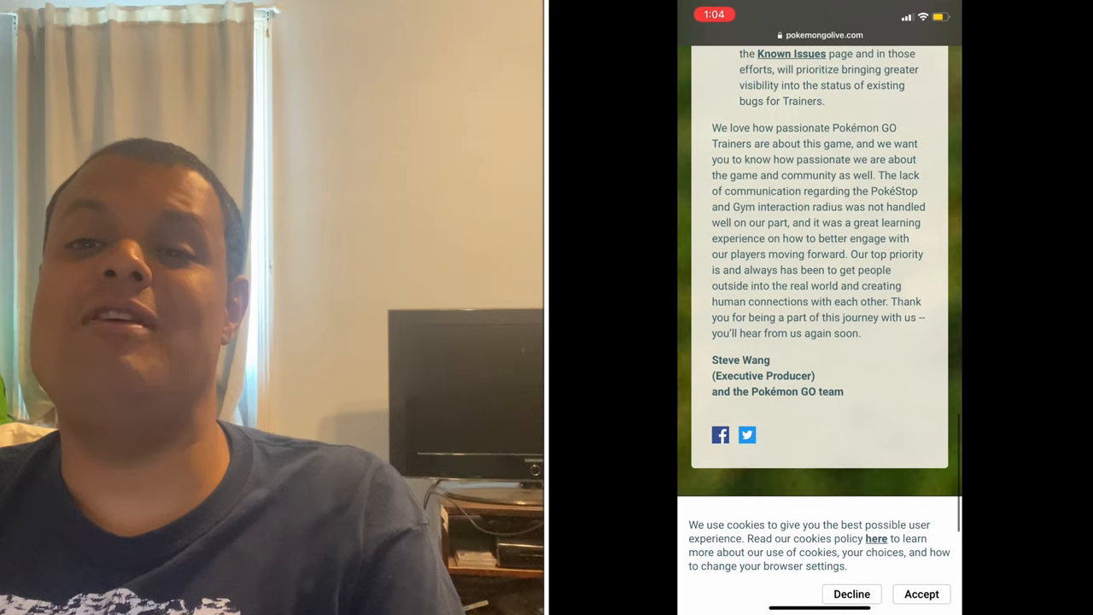
{"action": "scroll", "scroll_direction": "up", "scroll_amount": 3}
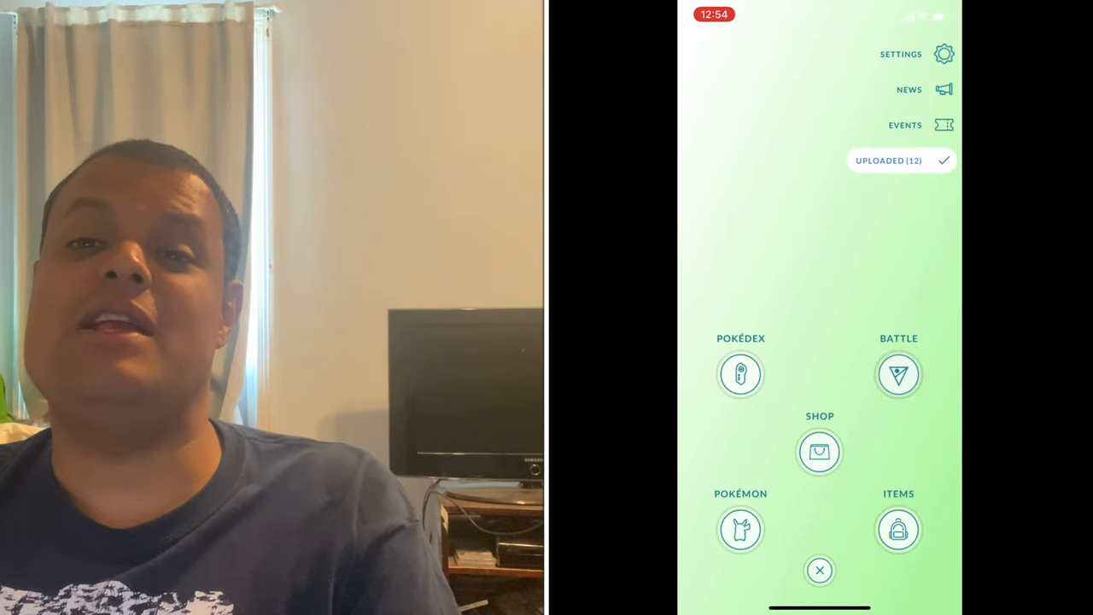
- Check Misunderstood Mischief at step 2 of 16 in Special Research, then return to the main menu
{"action": "left_click", "coordinate": [819, 570]}
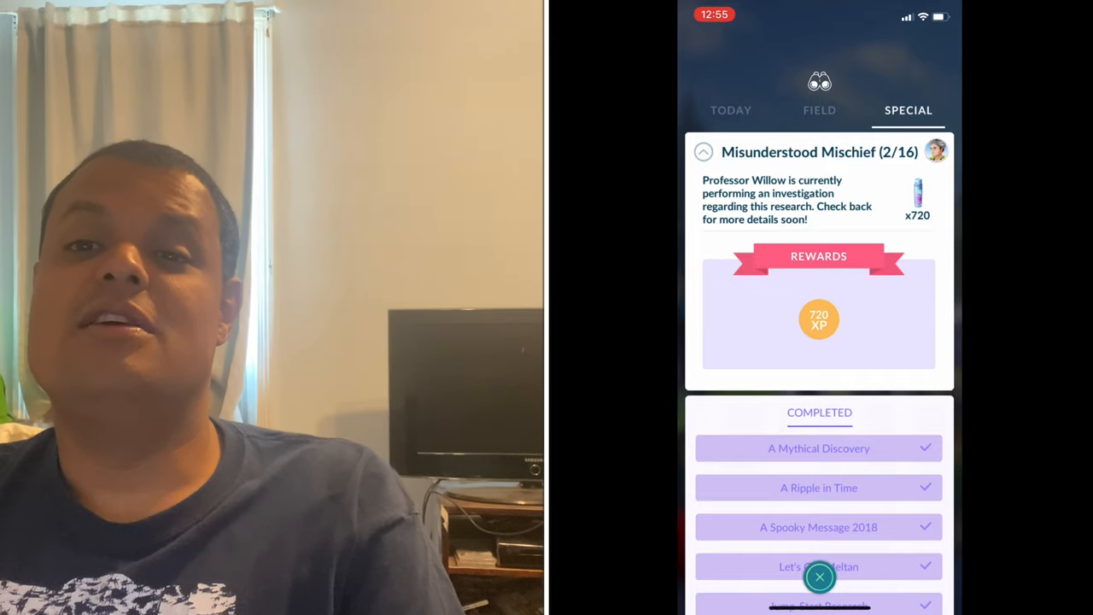
{"action": "left_click", "coordinate": [818, 577]}
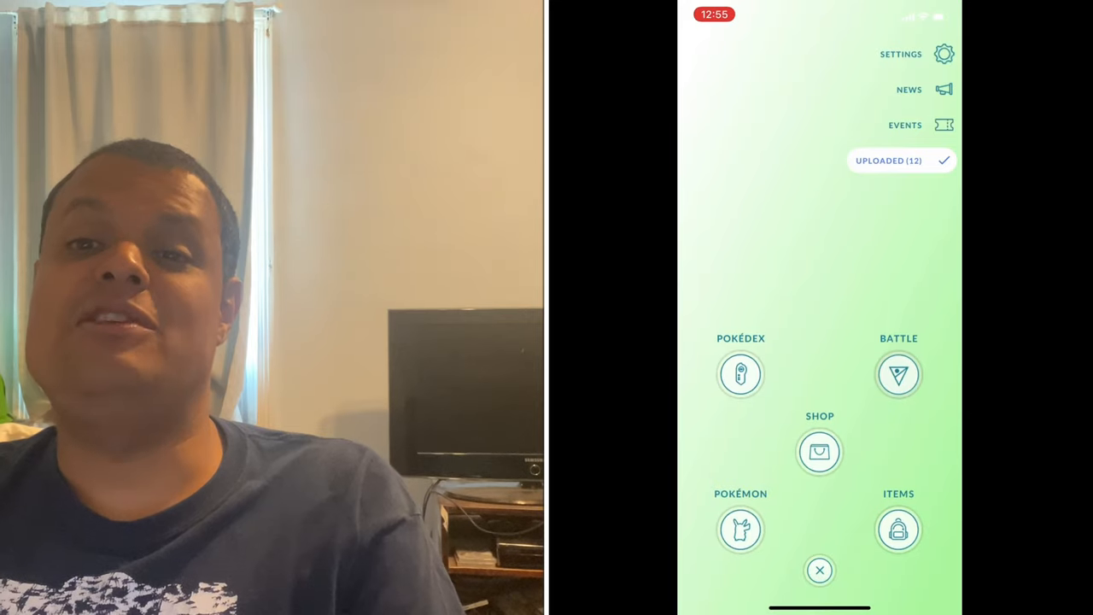
- View the Fairmount Bicycles gym's defenders from the map and return beside the trainer
{"action": "left_click", "coordinate": [820, 570]}
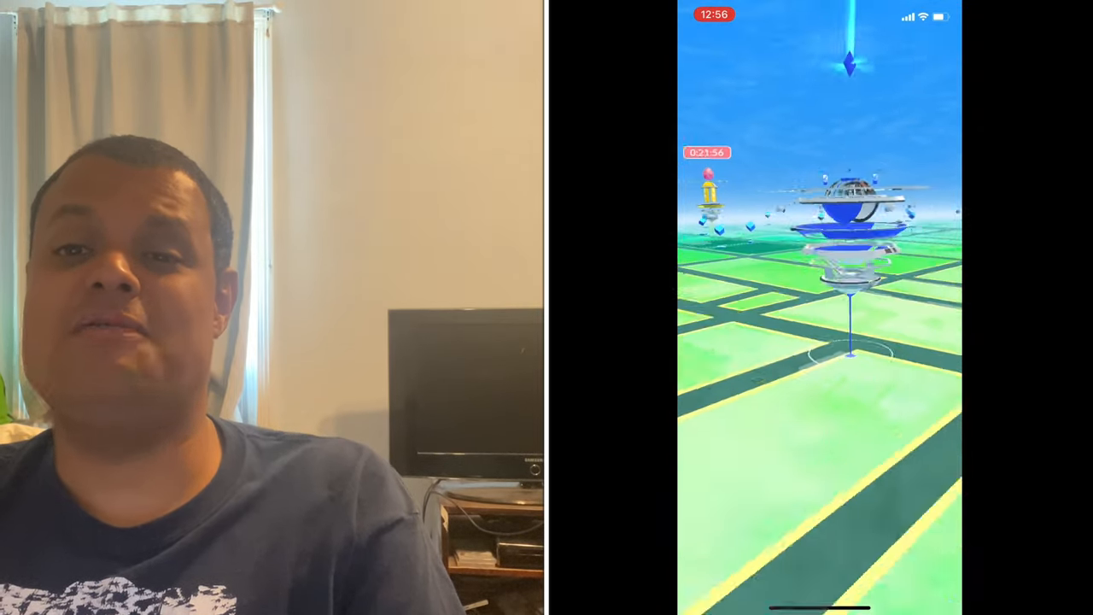
{"action": "left_click", "coordinate": [845, 239]}
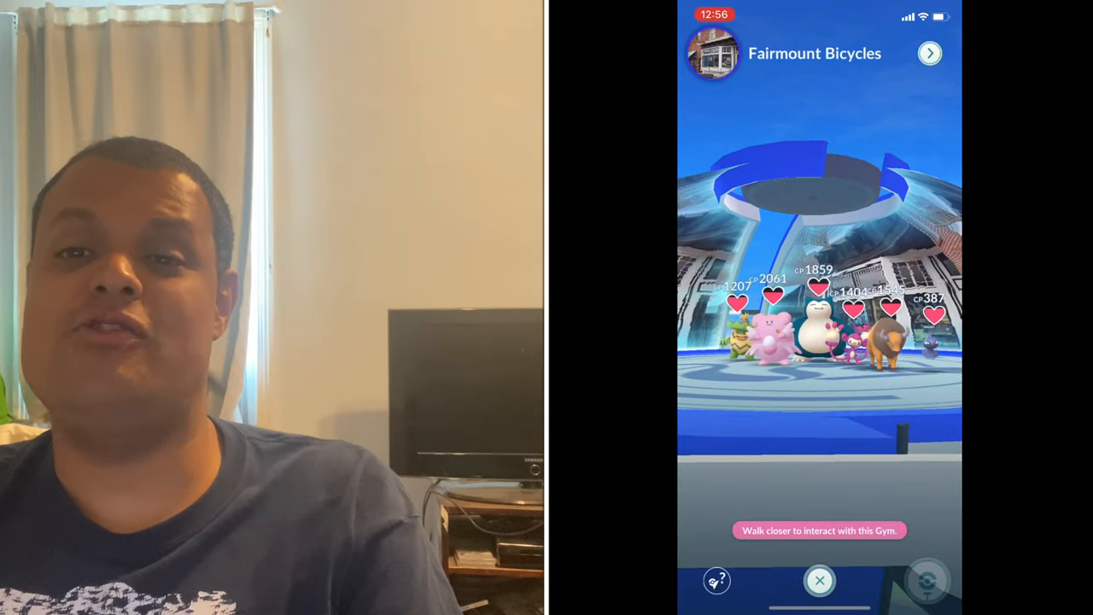
{"action": "left_click", "coordinate": [819, 581]}
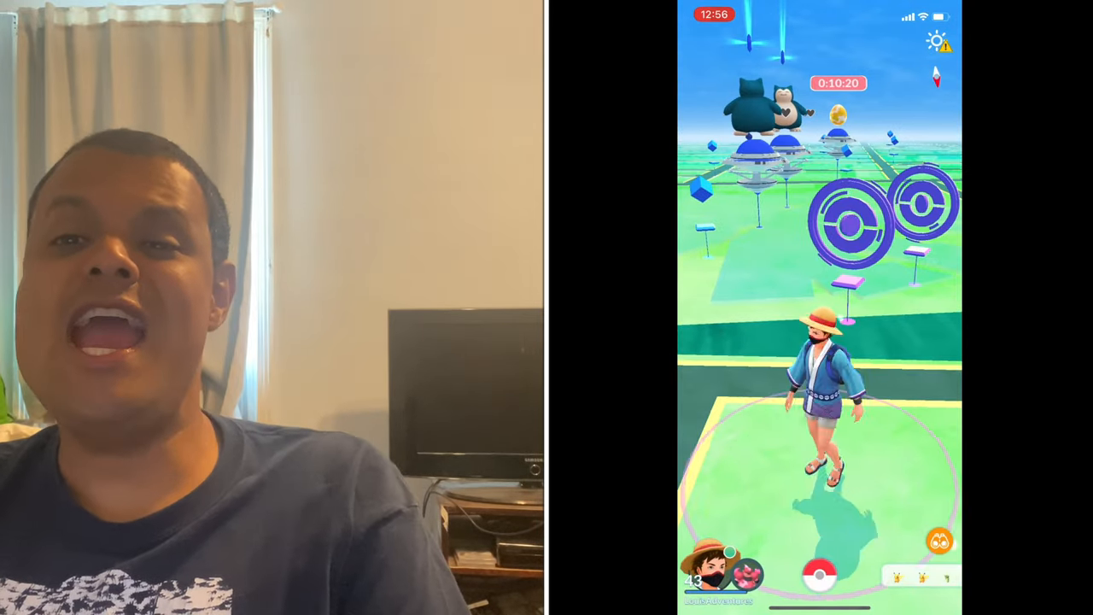